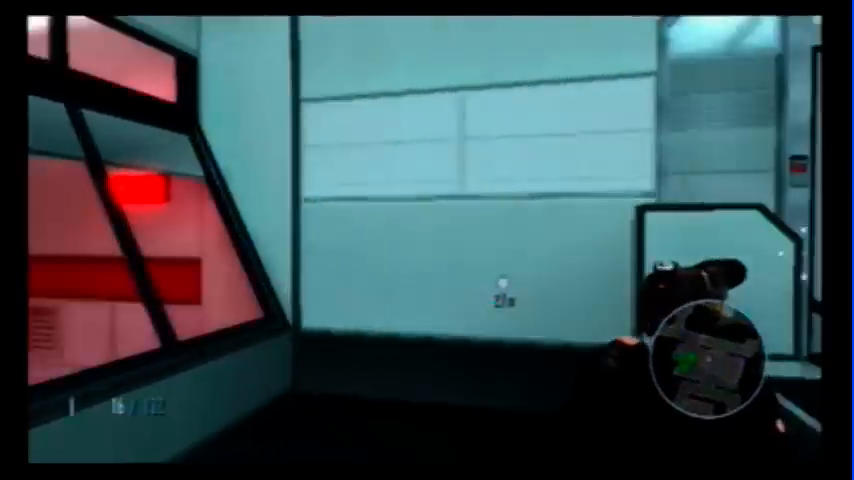
pyautogui.moveTo(427, 240)
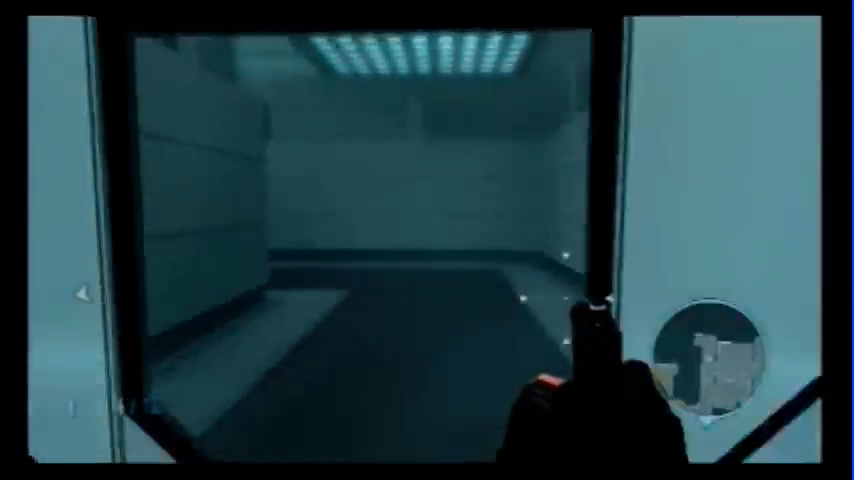
pyautogui.moveTo(427, 240)
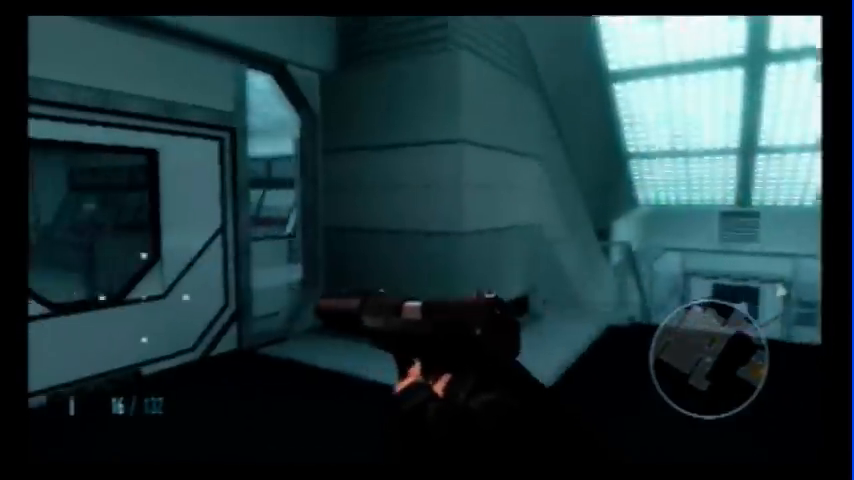